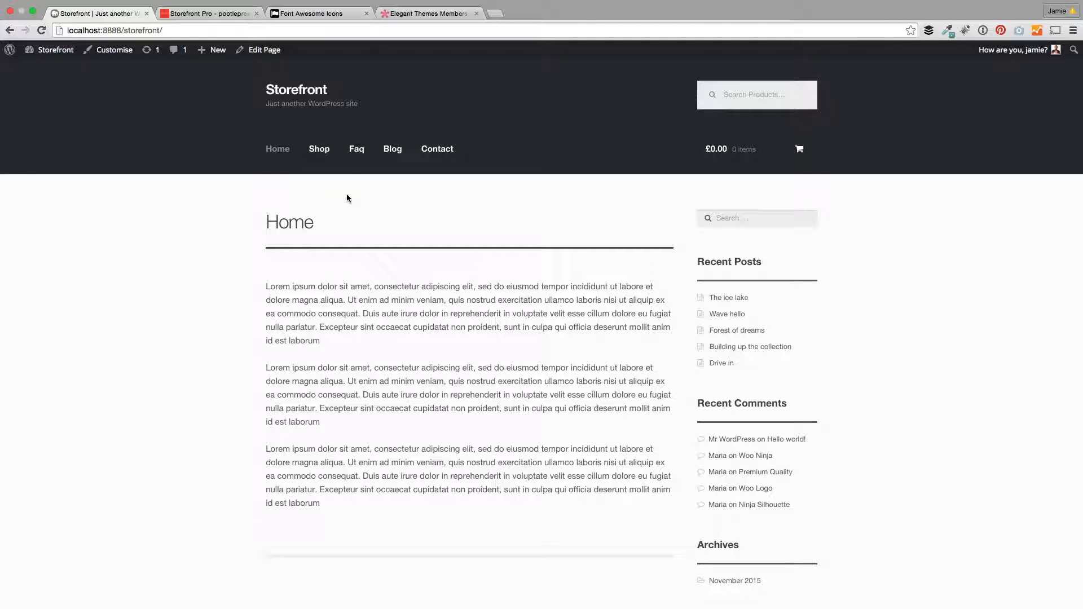
{"action": "mouse_move", "coordinate": [236, 177]}
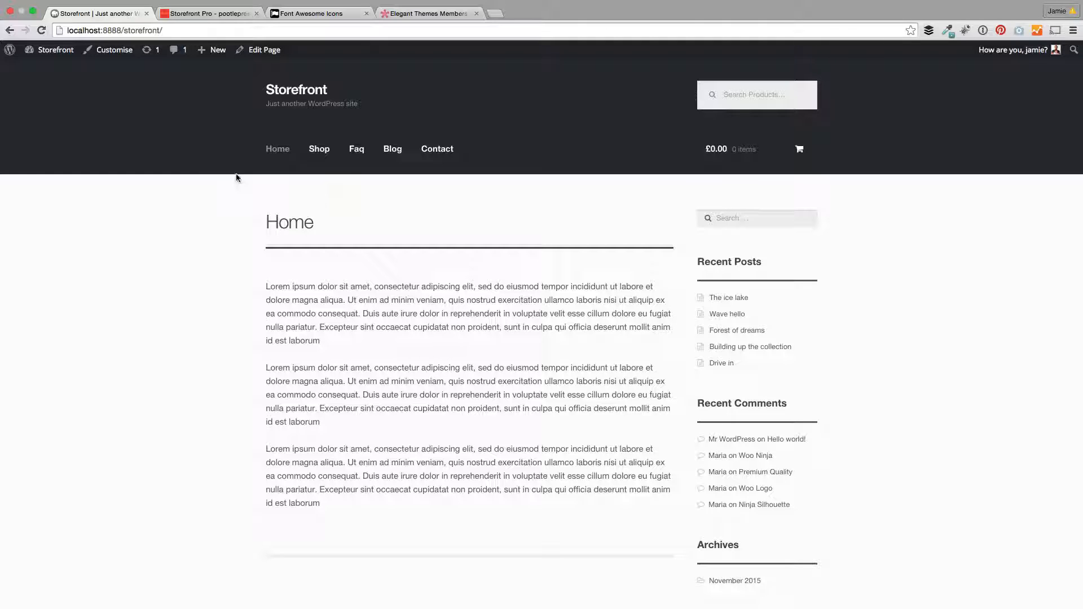
Step: Browse the live site, visiting the Contact page and returning to the home page
{"action": "left_click", "coordinate": [55, 50]}
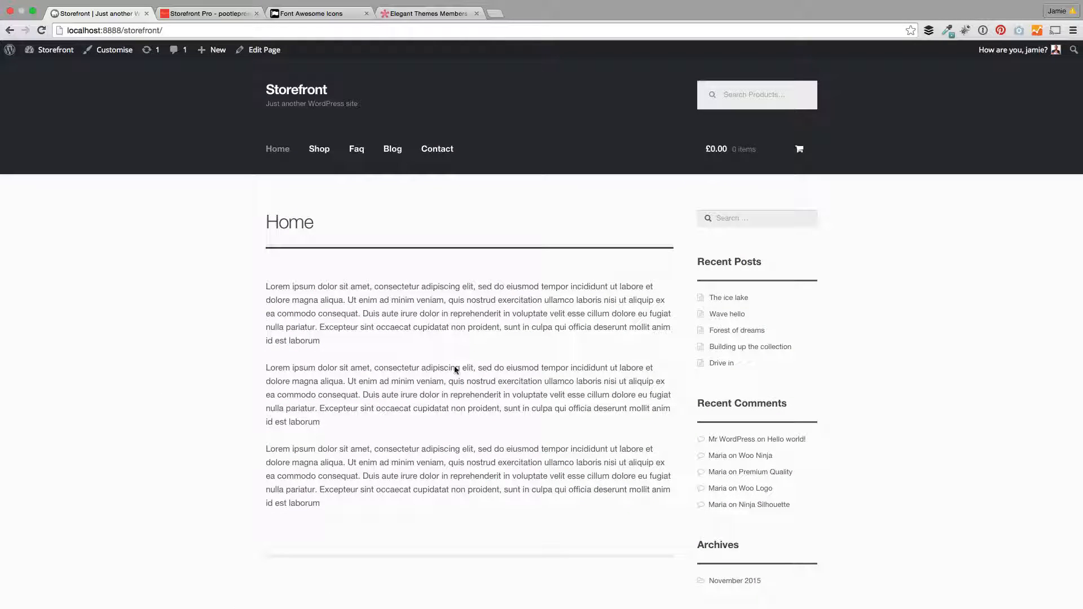
{"action": "mouse_move", "coordinate": [251, 291]}
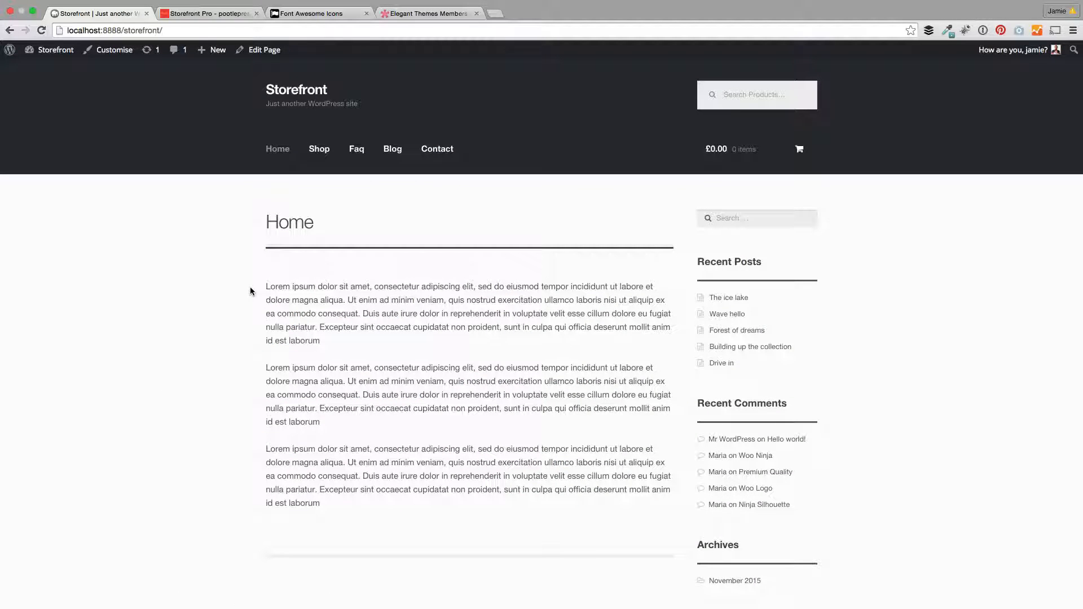
{"action": "scroll", "scroll_direction": "down", "scroll_amount": 3}
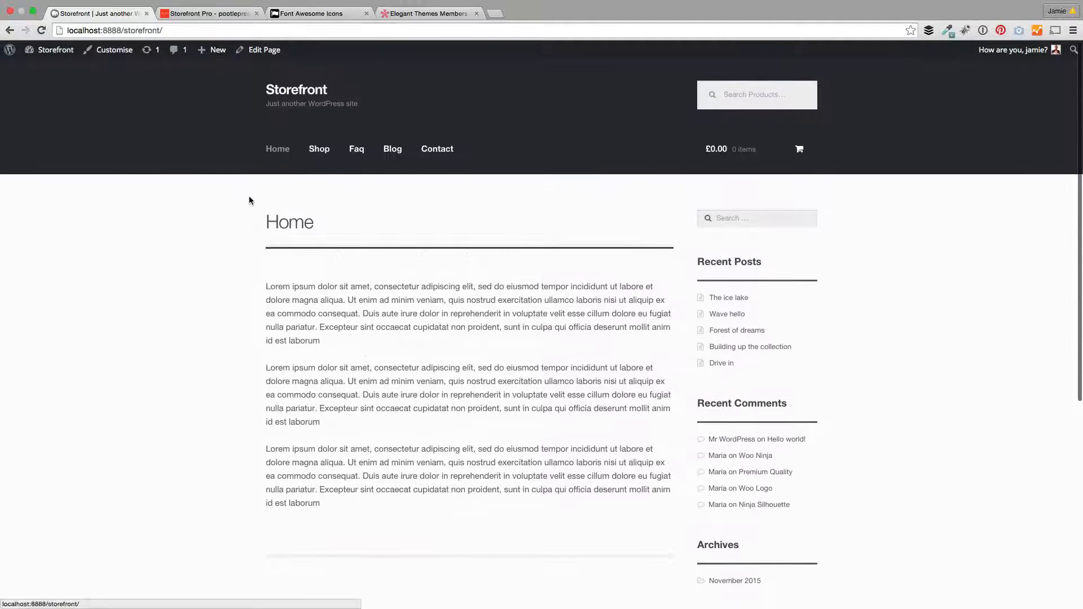
{"action": "left_click", "coordinate": [319, 148]}
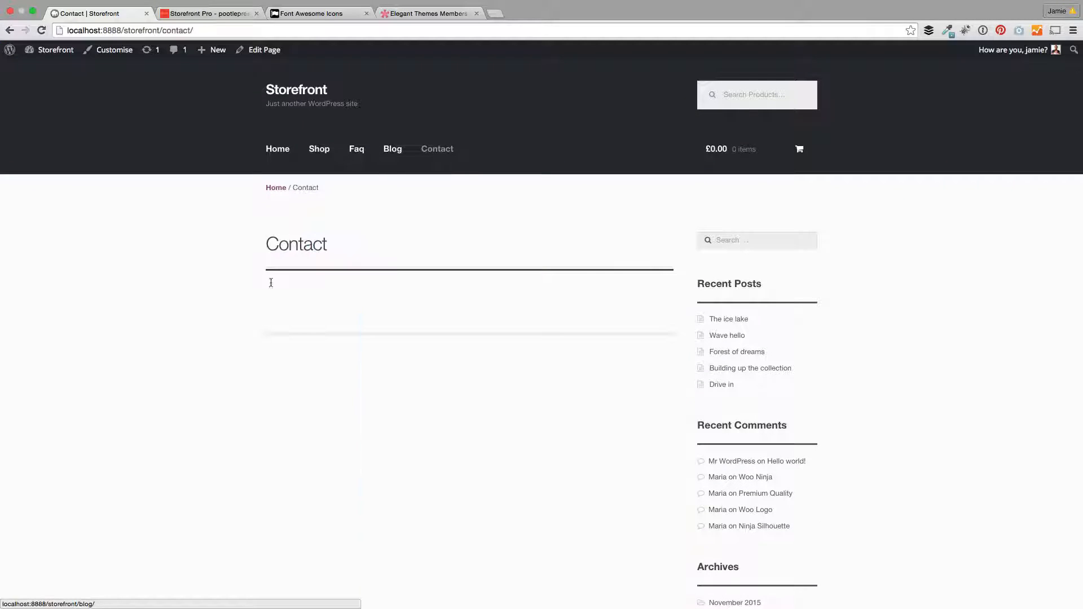
{"action": "left_click", "coordinate": [277, 149]}
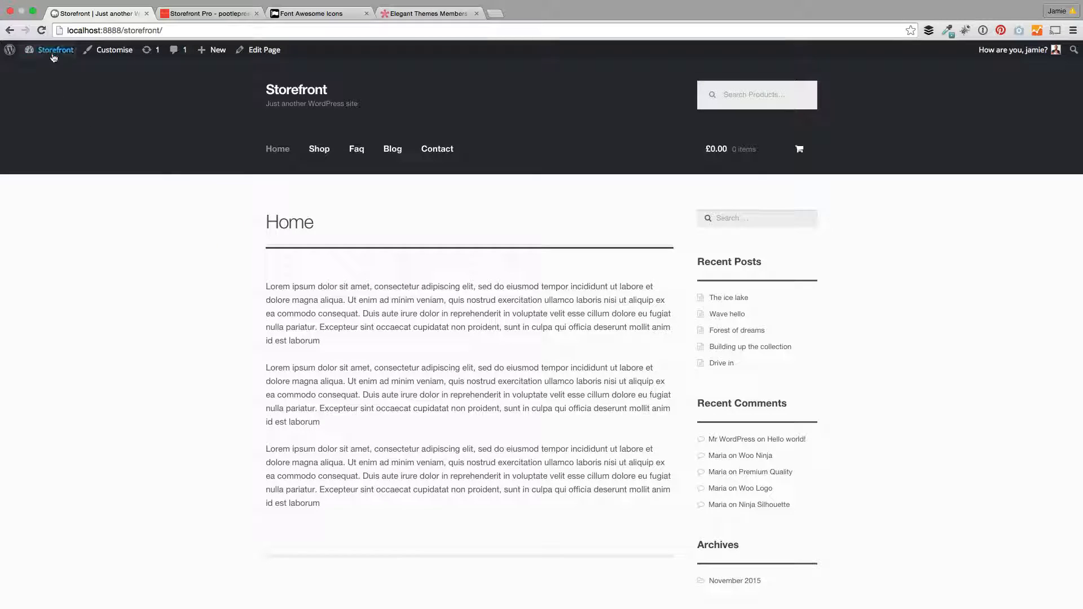
Step: Activate the Storefront Pro plugin from the dashboard's installed plugins list
{"action": "left_click", "coordinate": [51, 50]}
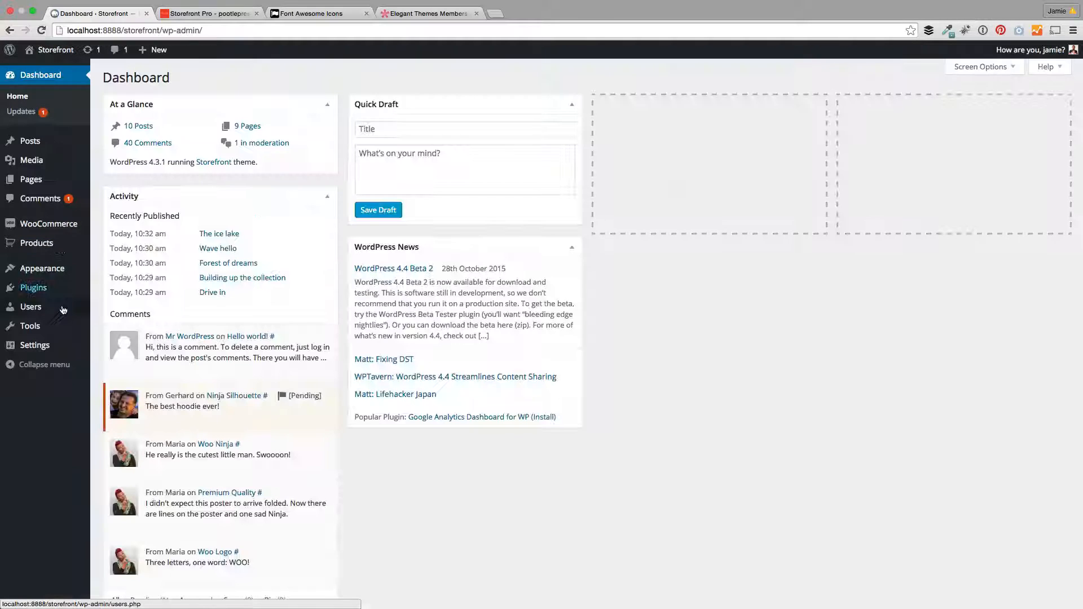
{"action": "left_click", "coordinate": [33, 288]}
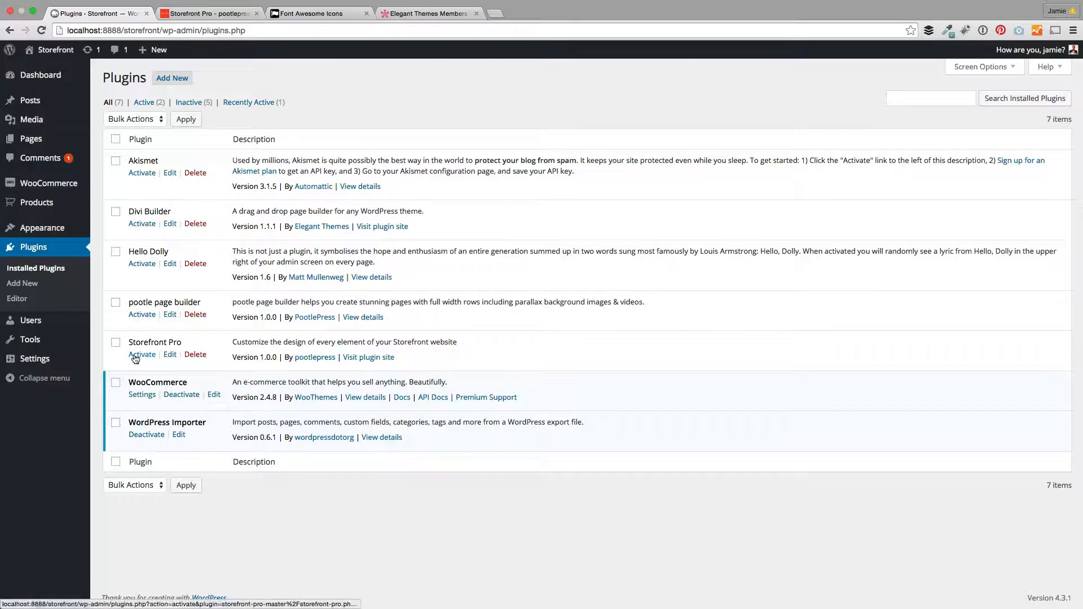
{"action": "left_click", "coordinate": [141, 354]}
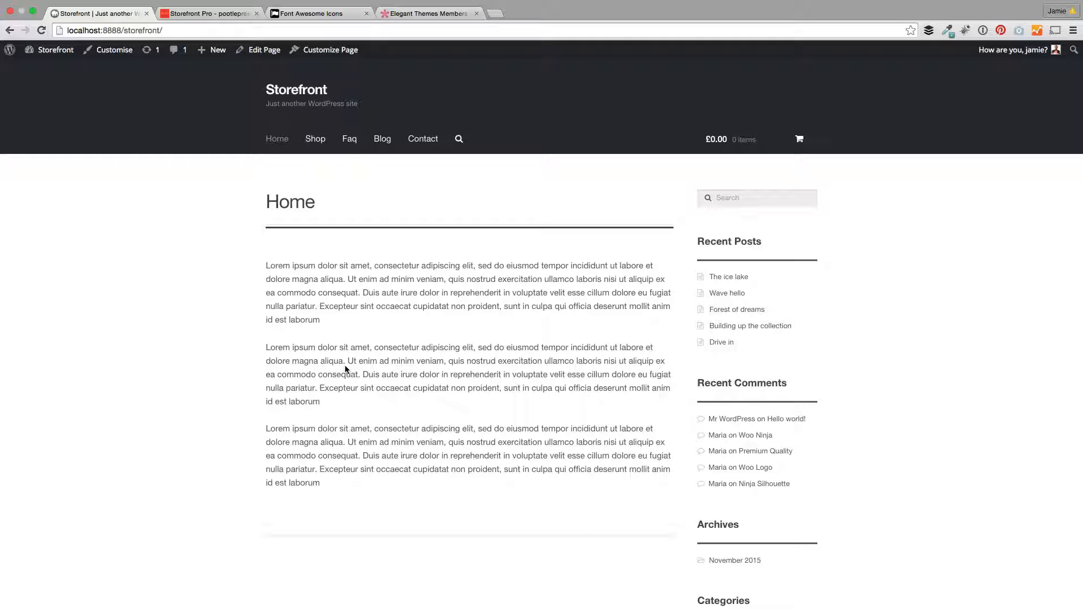
{"action": "mouse_move", "coordinate": [114, 56]}
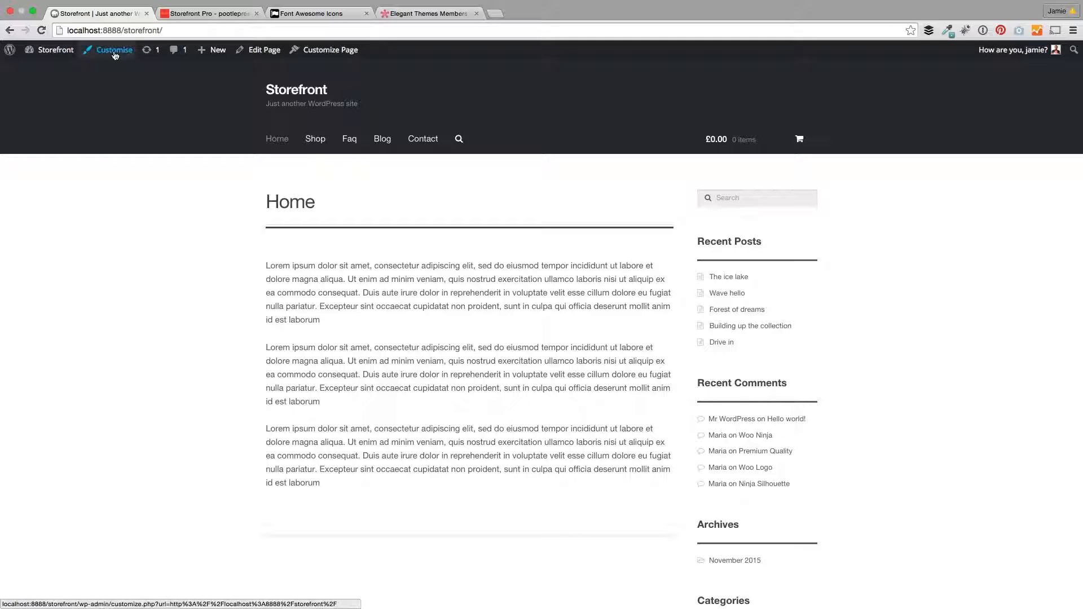
{"action": "mouse_move", "coordinate": [123, 79]}
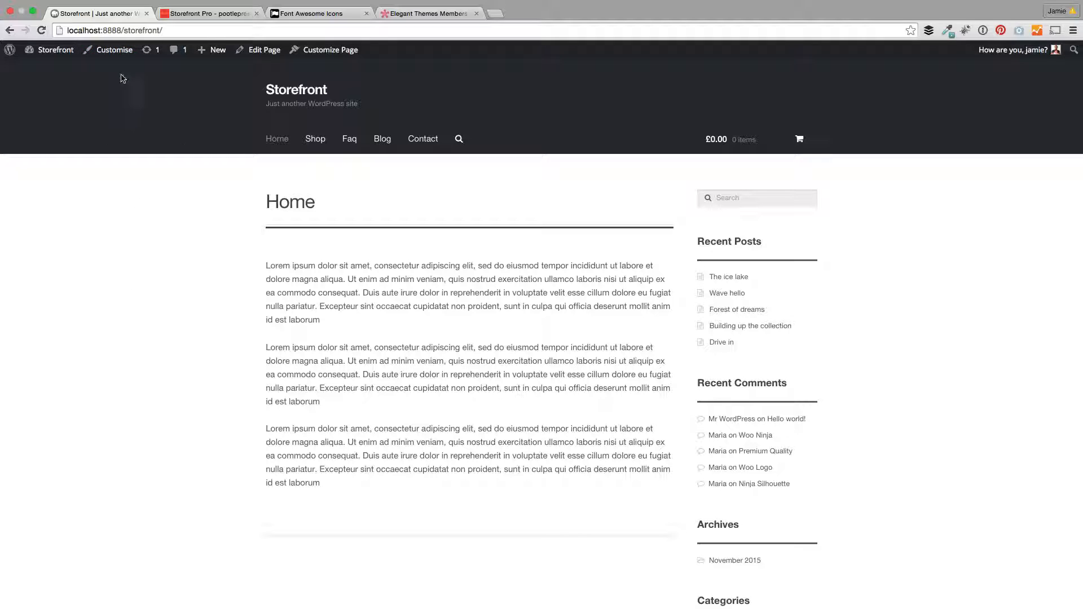
Step: Add the Storefront Pro logo image in the customiser's Header Elements settings
{"action": "left_click", "coordinate": [113, 49]}
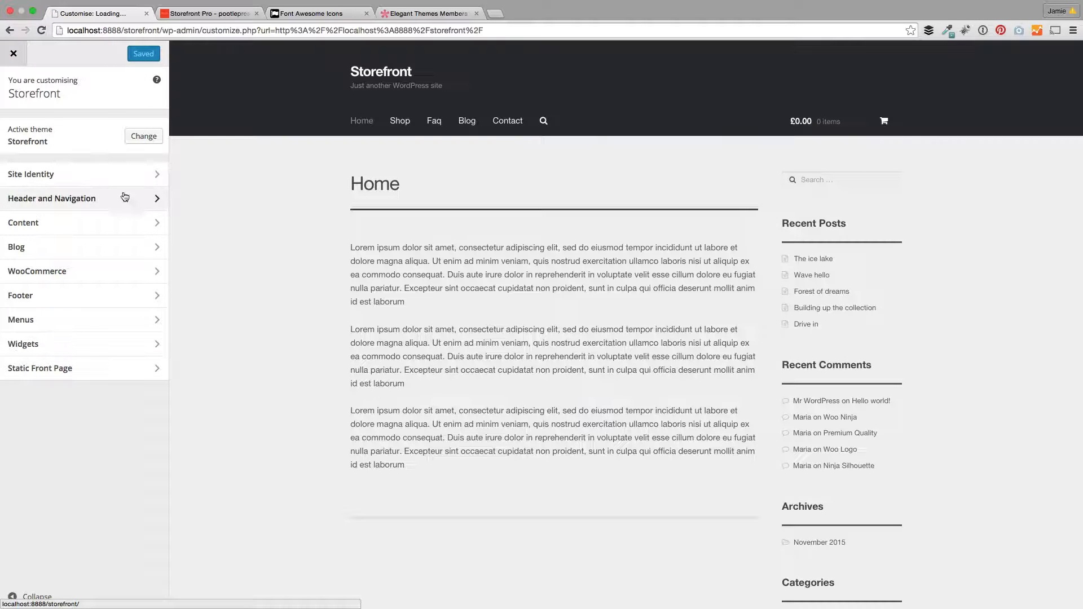
{"action": "left_click", "coordinate": [52, 197]}
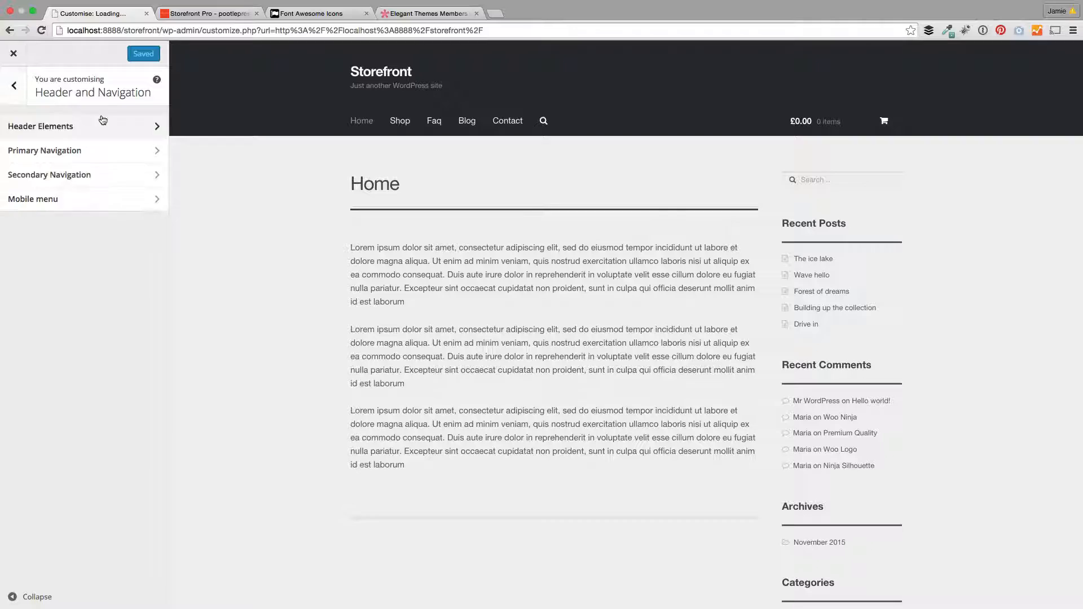
{"action": "left_click", "coordinate": [41, 126]}
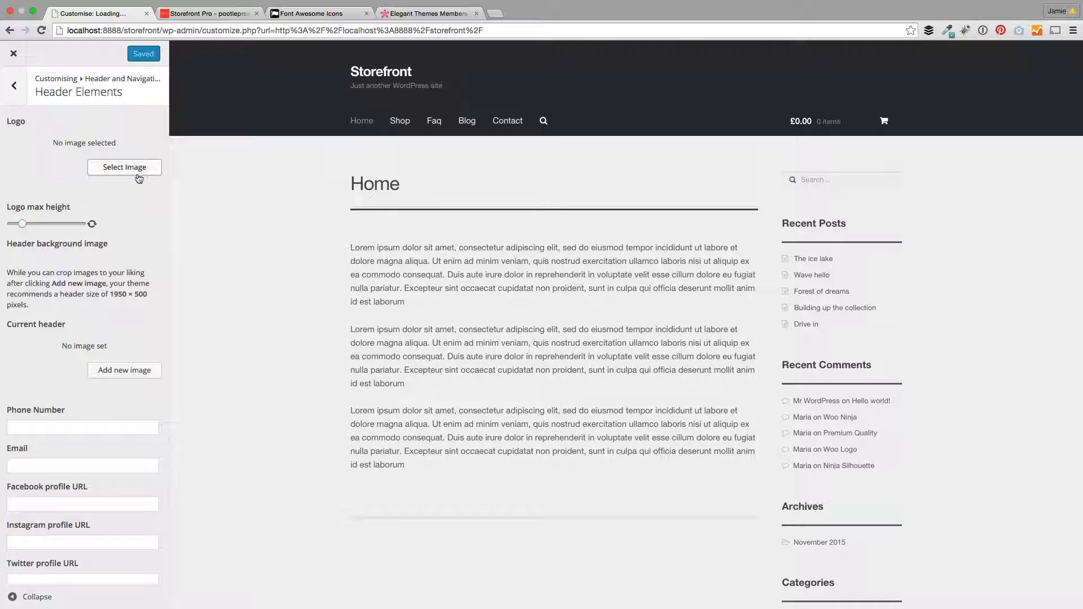
{"action": "left_click", "coordinate": [124, 167]}
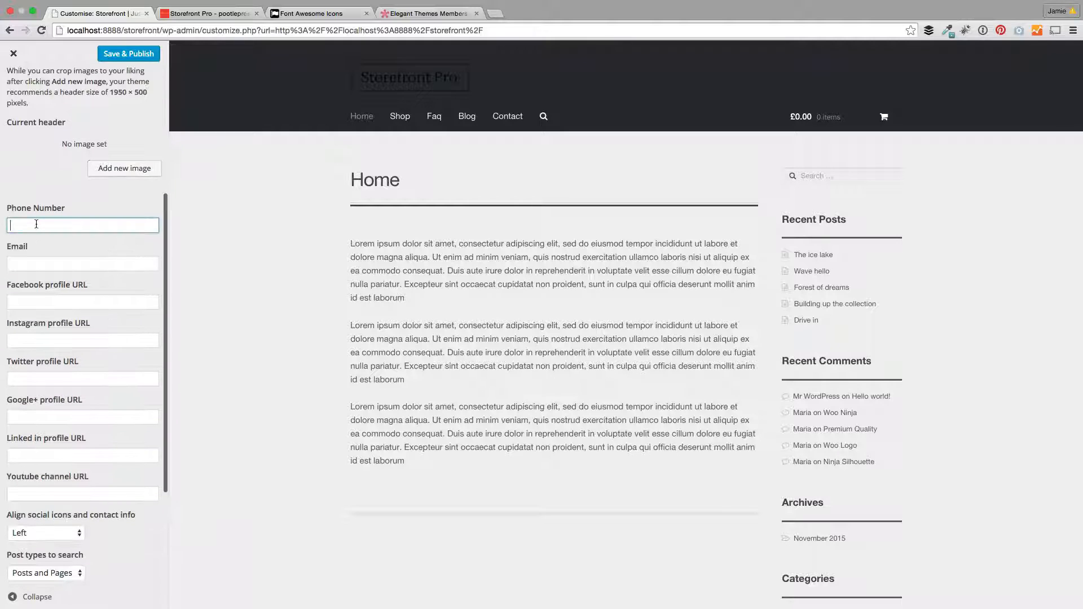
Step: Enter the 07909 phone number and # as the social profile URLs for the contact bar
{"action": "type", "text": "07909"}
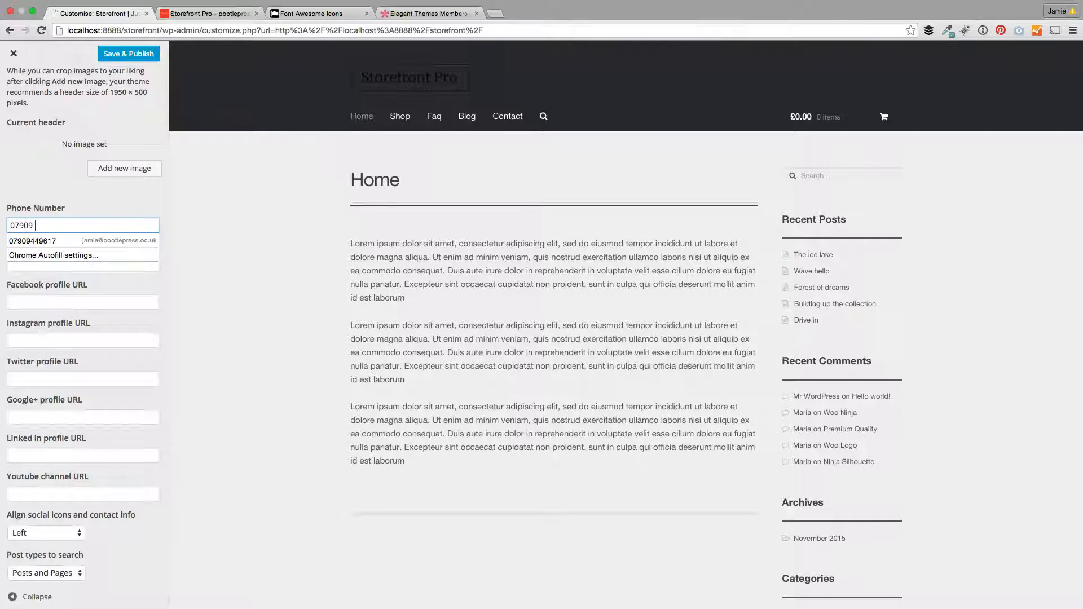
{"action": "left_click", "coordinate": [56, 240]}
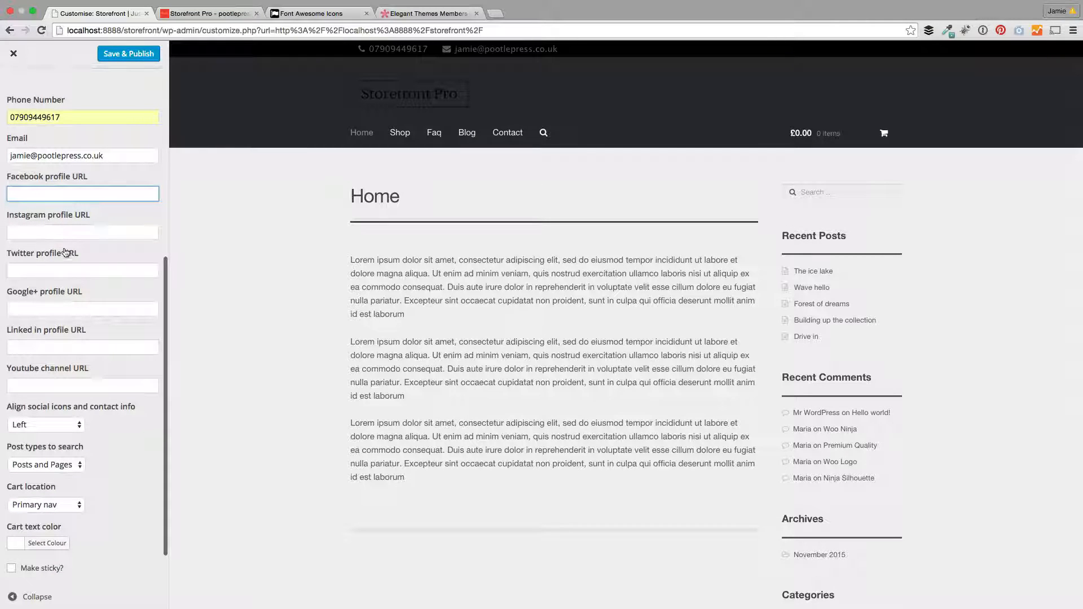
{"action": "type", "text": "#"}
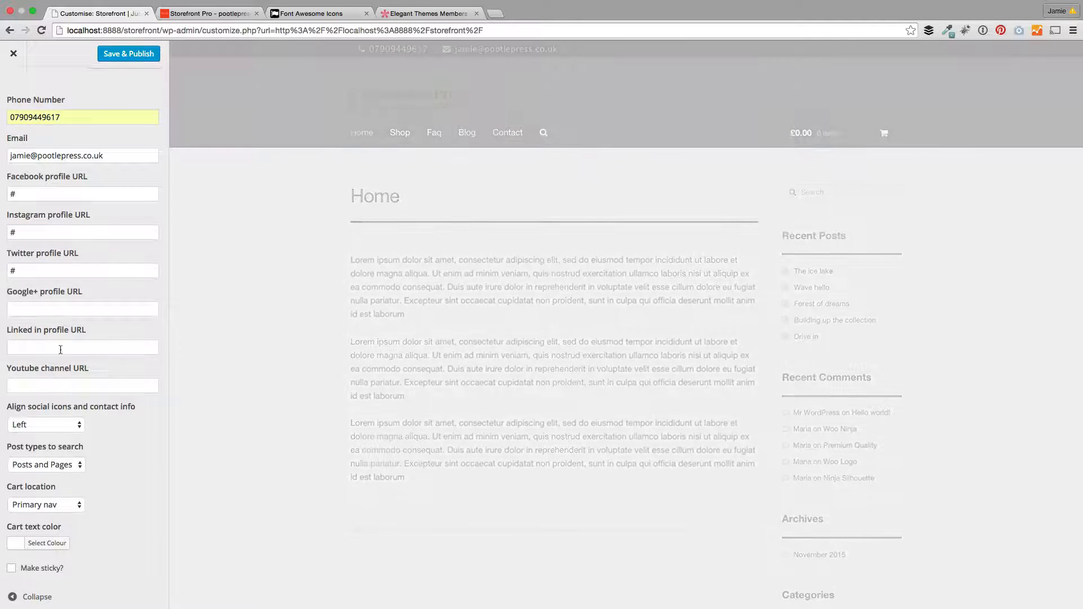
{"action": "type", "text": "#"}
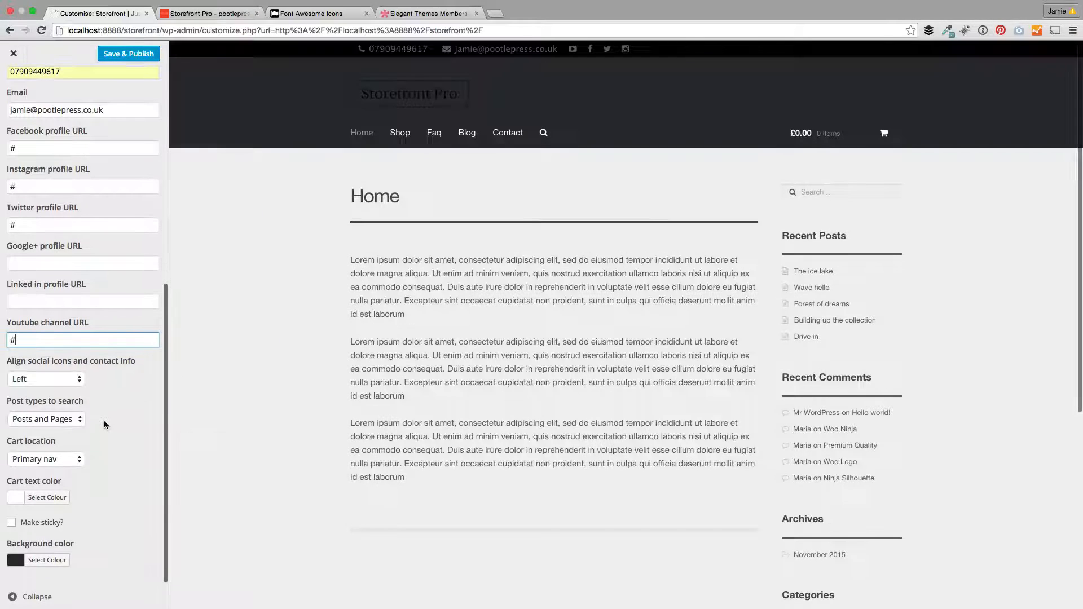
{"action": "mouse_move", "coordinate": [495, 51]}
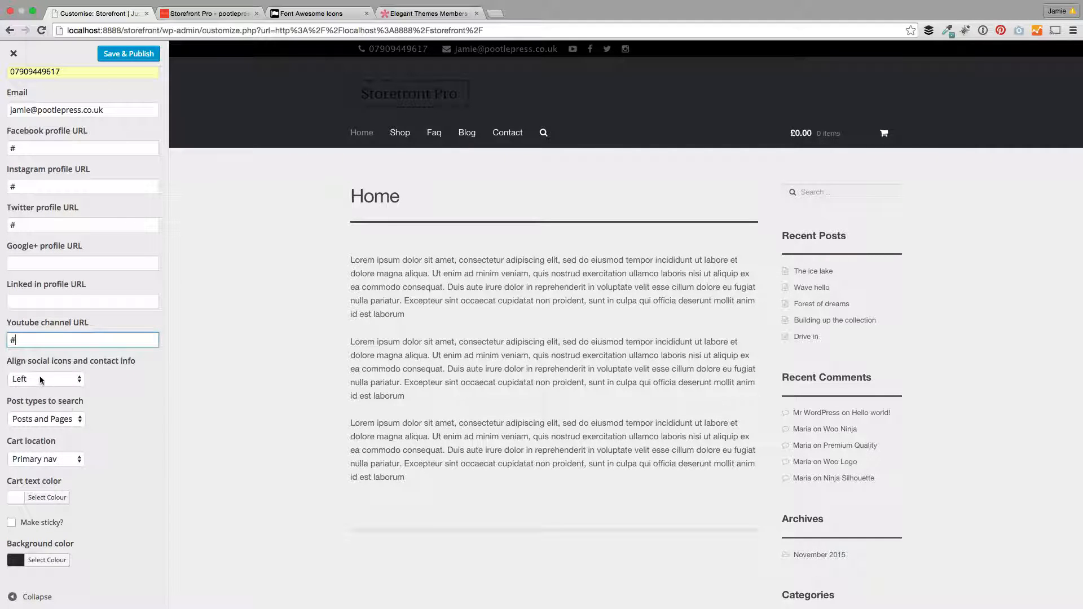
Step: Right-align the contact info and social icons and set the header background to red
{"action": "left_click", "coordinate": [45, 379]}
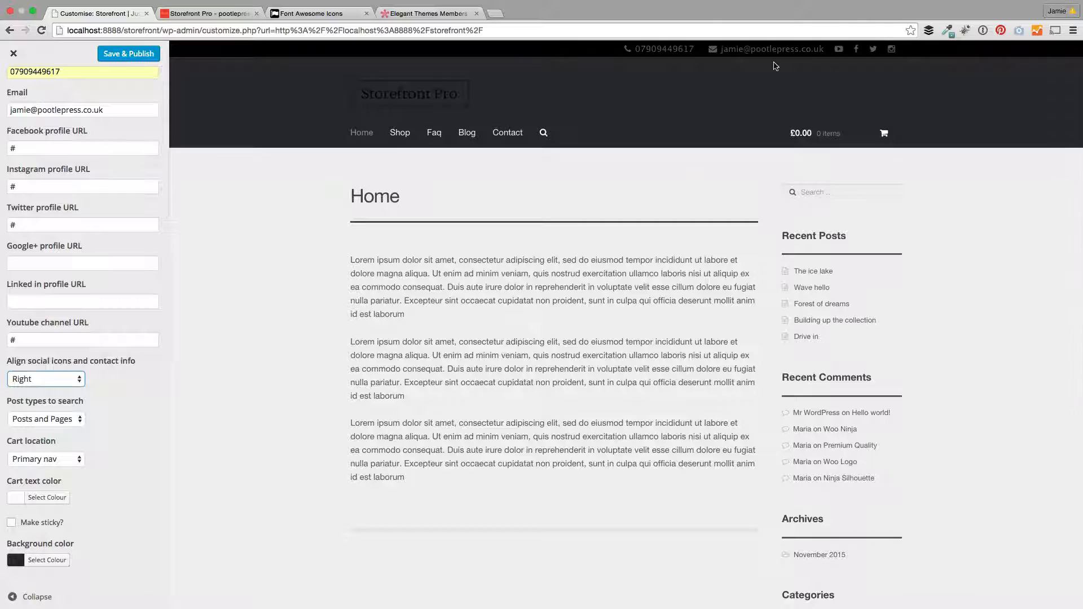
{"action": "mouse_move", "coordinate": [126, 413]}
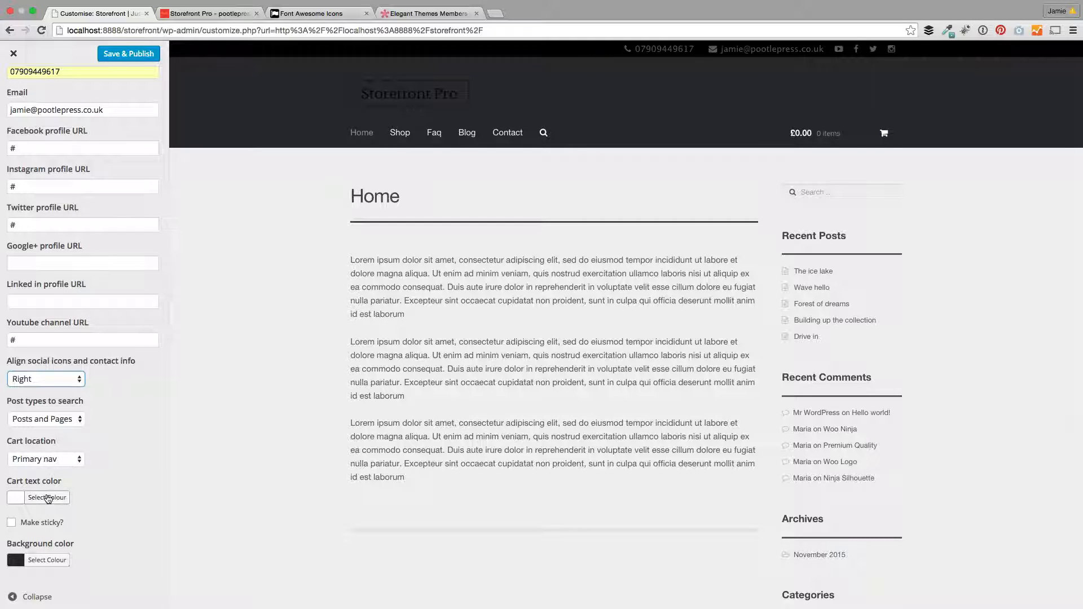
{"action": "left_click", "coordinate": [47, 560]}
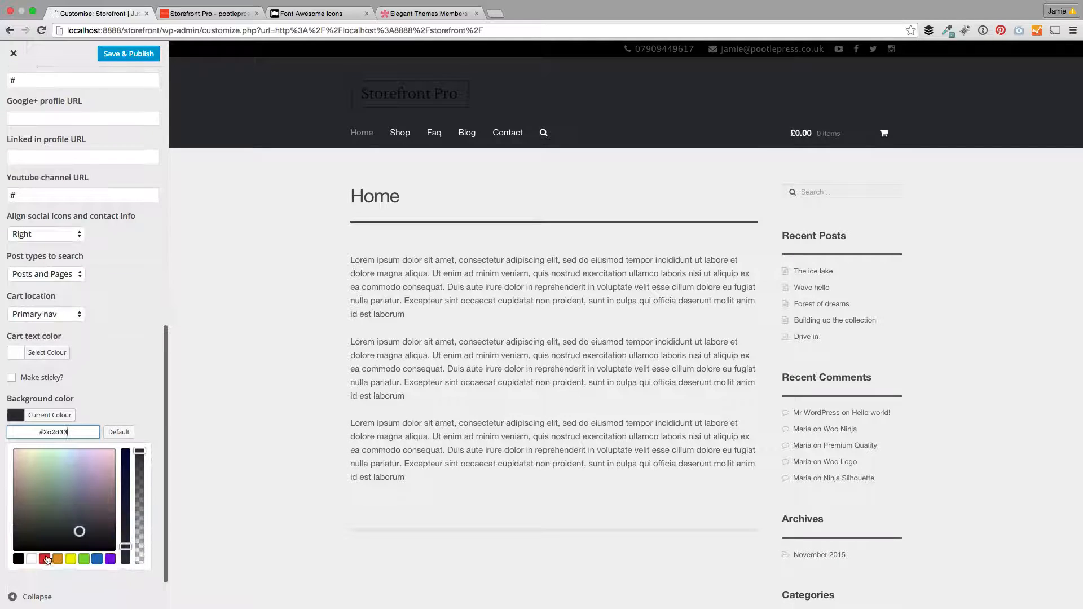
{"action": "left_click", "coordinate": [44, 558]}
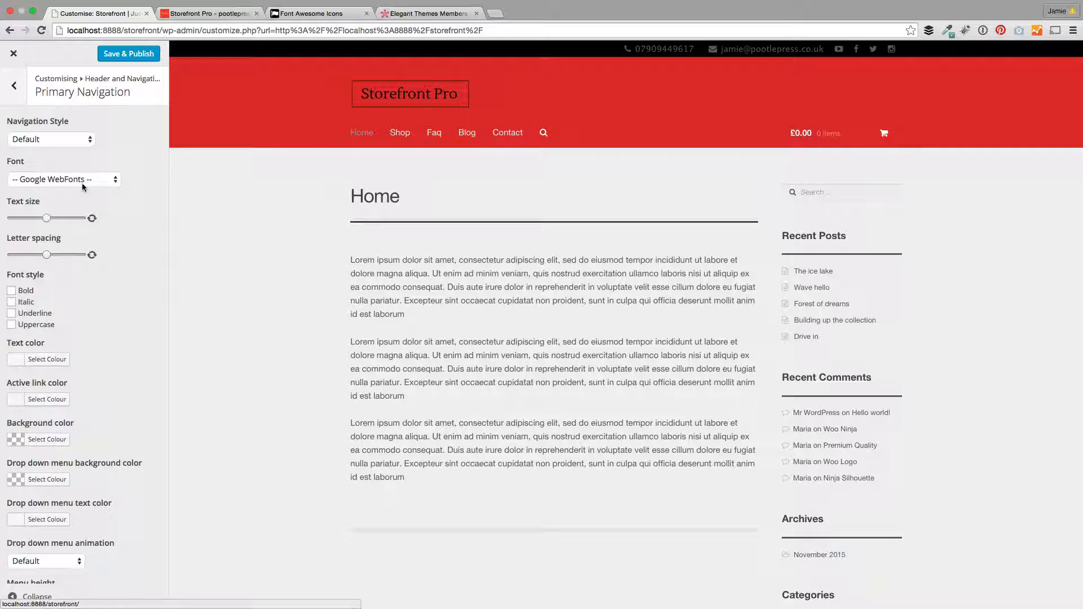
Step: Try the Align right navigation style, then set the primary navigation to Centered
{"action": "left_click", "coordinate": [51, 140]}
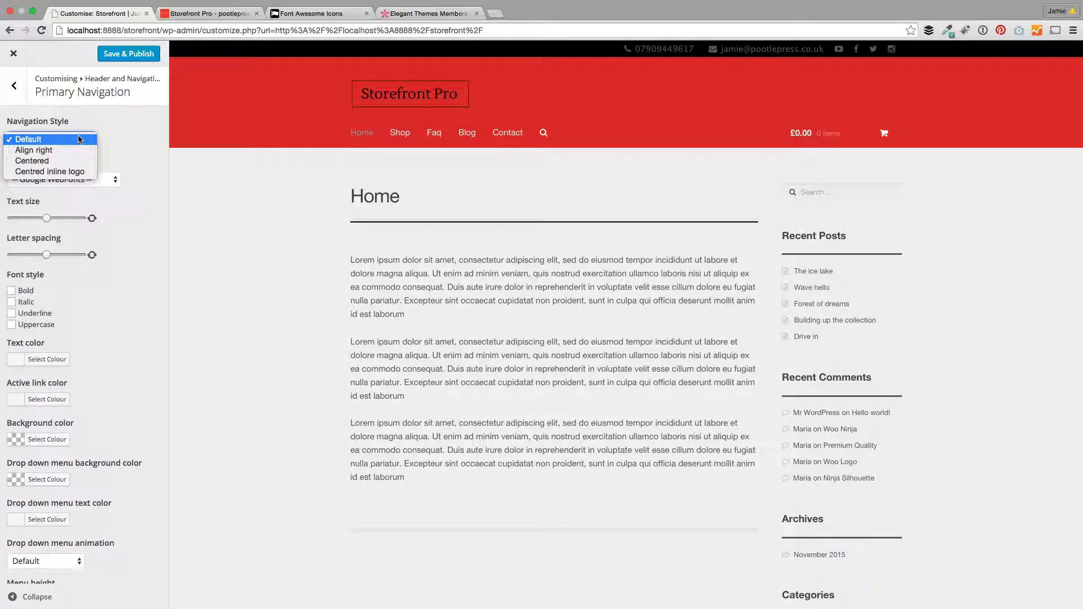
{"action": "mouse_move", "coordinate": [32, 150]}
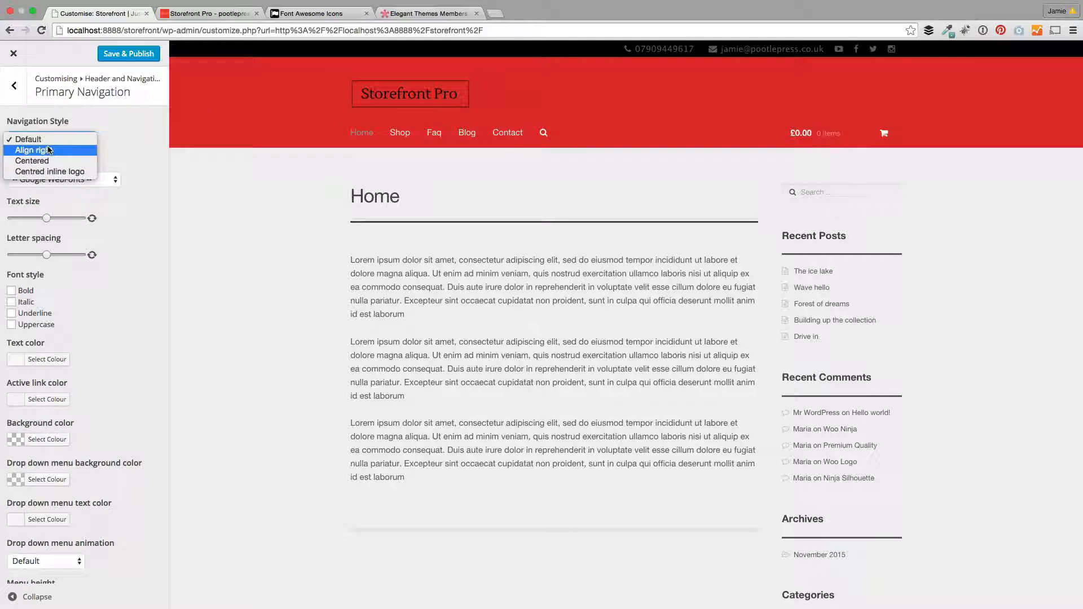
{"action": "left_click", "coordinate": [34, 150]}
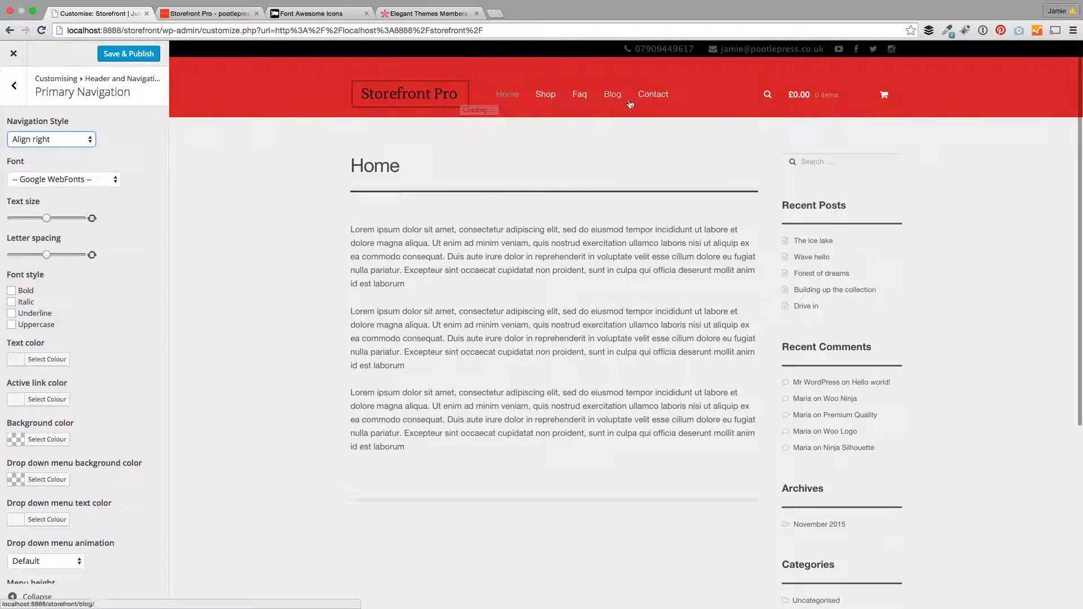
{"action": "left_click", "coordinate": [52, 139]}
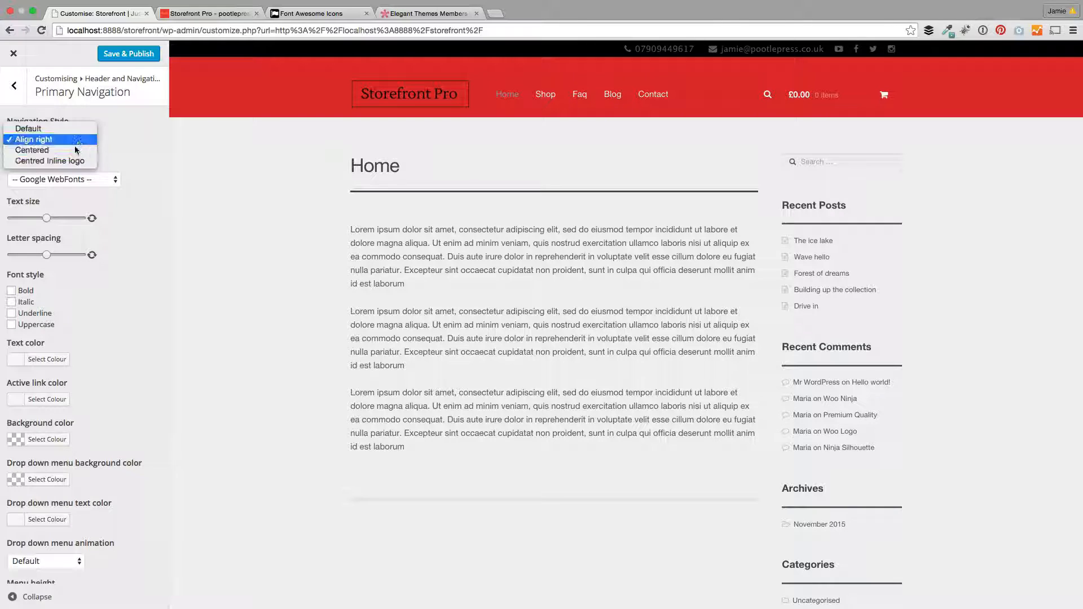
{"action": "mouse_move", "coordinate": [43, 154]}
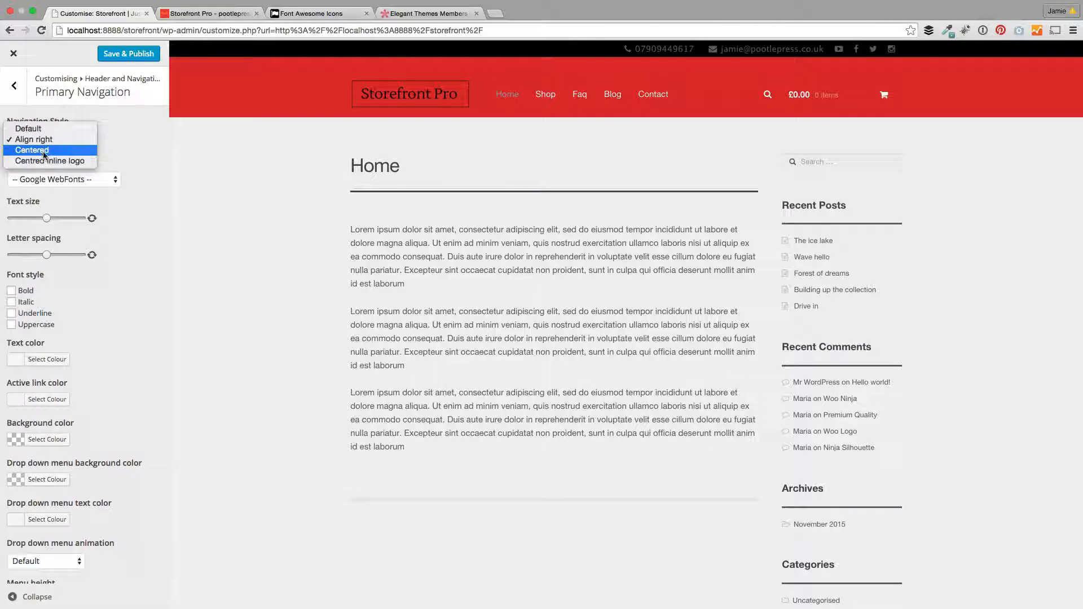
{"action": "left_click", "coordinate": [30, 150]}
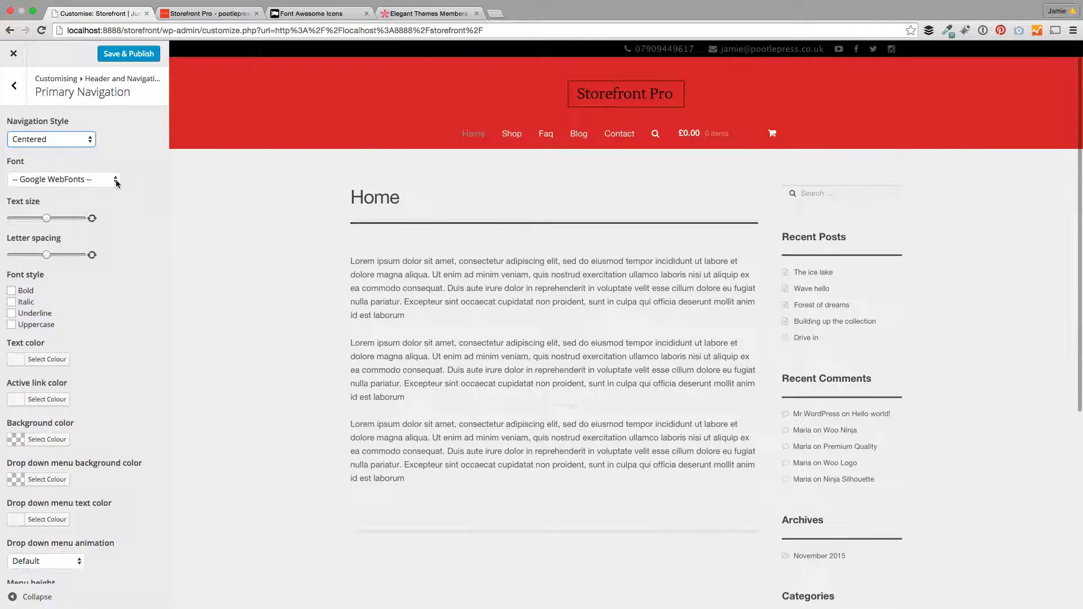
{"action": "mouse_move", "coordinate": [579, 133]}
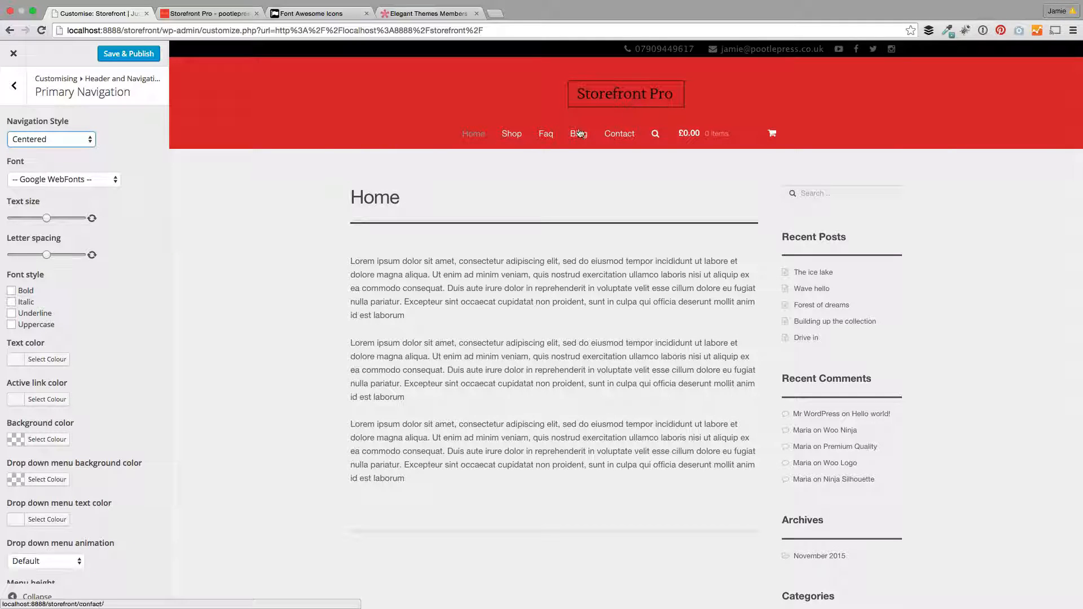
Step: Set the primary navigation font to Lustria, enlarge the text and make links uppercase
{"action": "scroll", "scroll_direction": "down", "scroll_amount": 3}
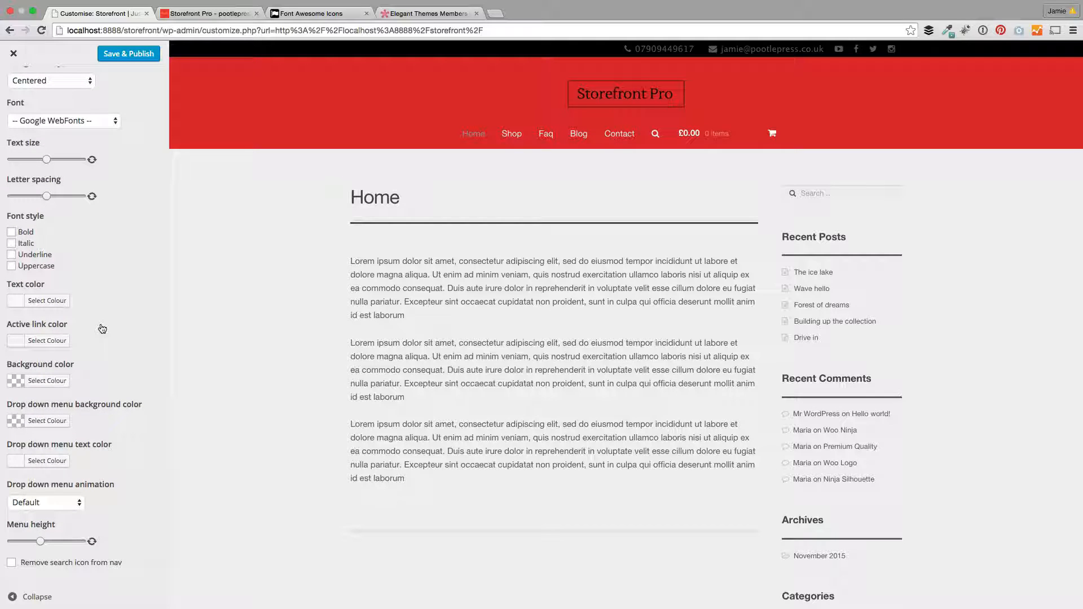
{"action": "mouse_move", "coordinate": [50, 165]}
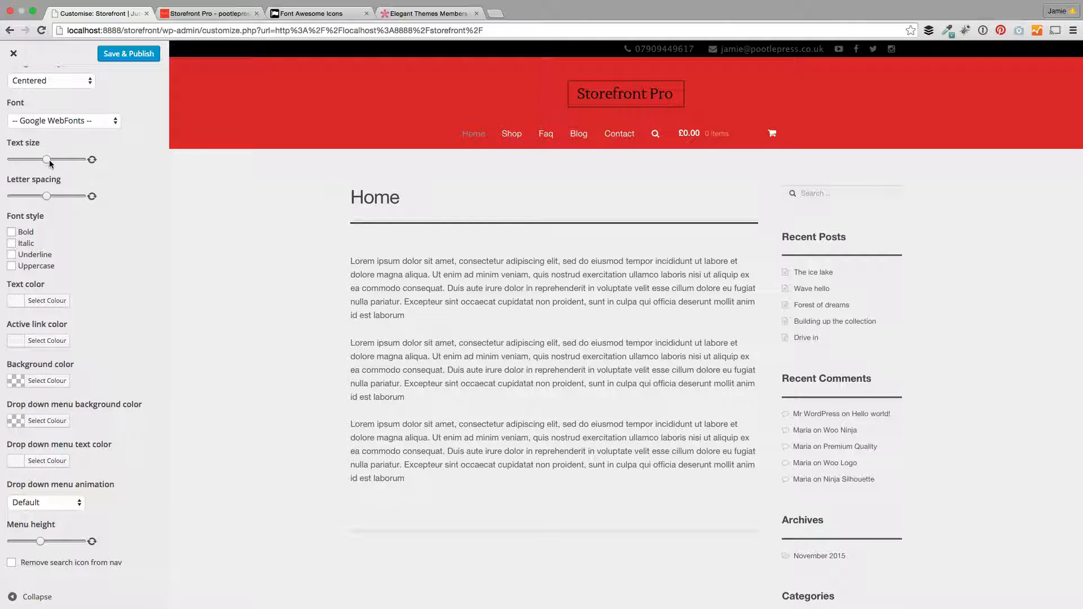
{"action": "left_click", "coordinate": [63, 120]}
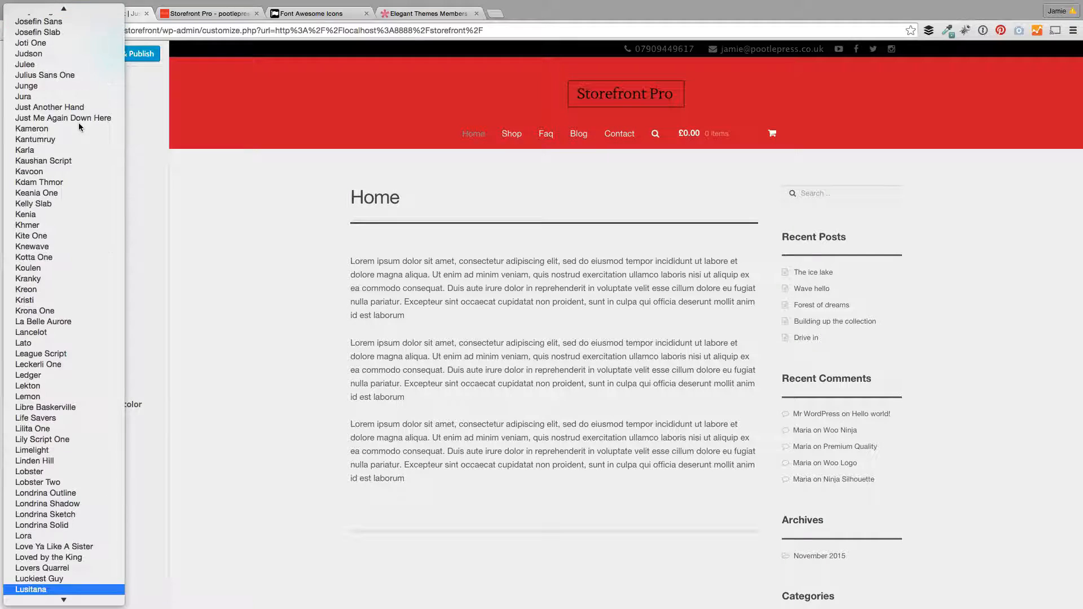
{"action": "left_click", "coordinate": [25, 587]}
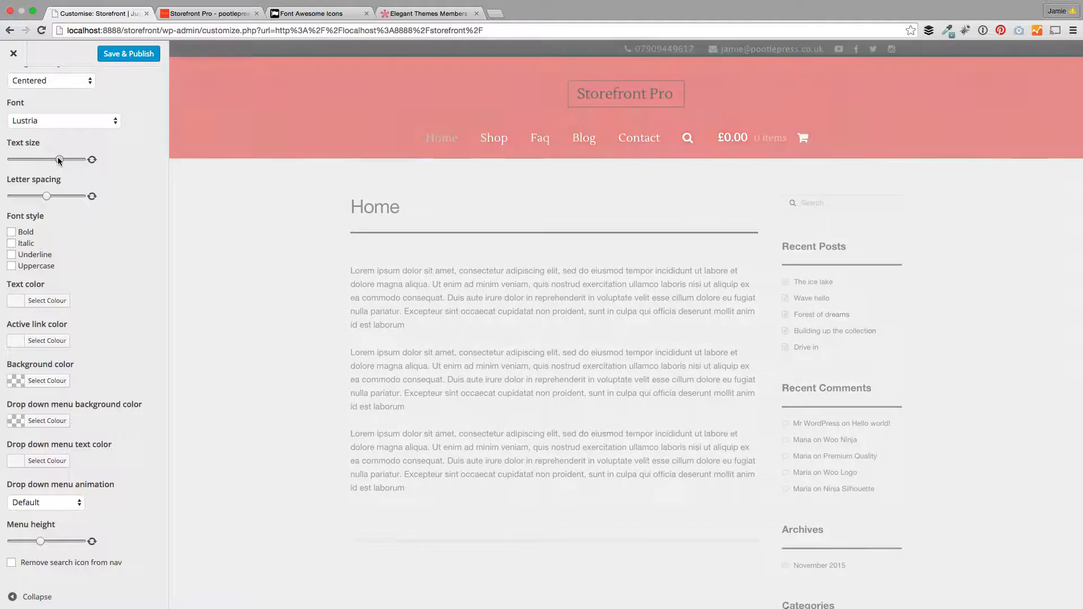
{"action": "left_click_drag", "start_coordinate": [60, 159], "coordinate": [57, 159]}
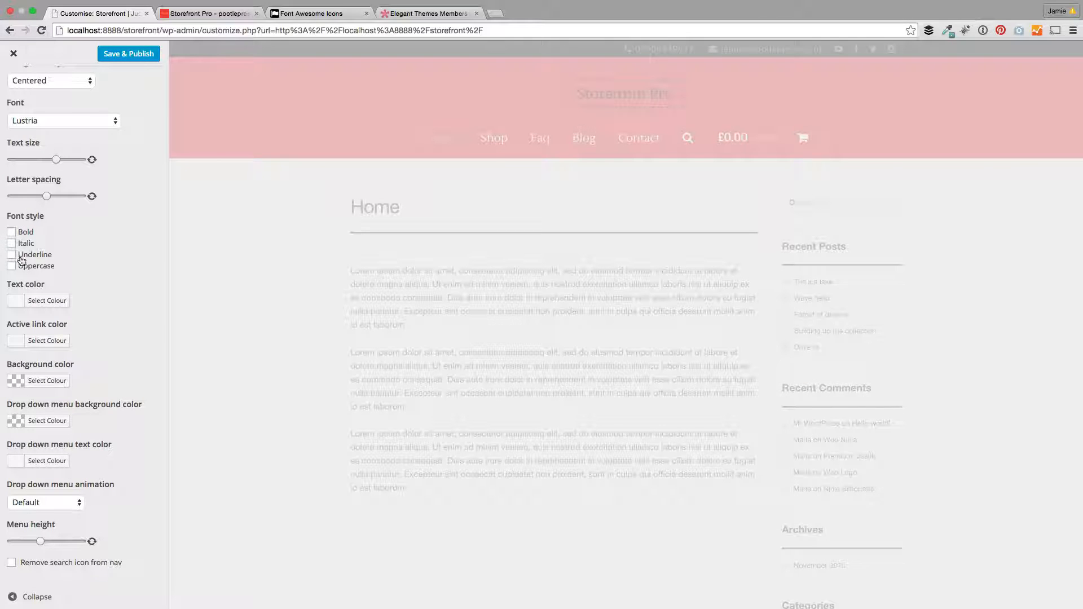
{"action": "left_click", "coordinate": [11, 265]}
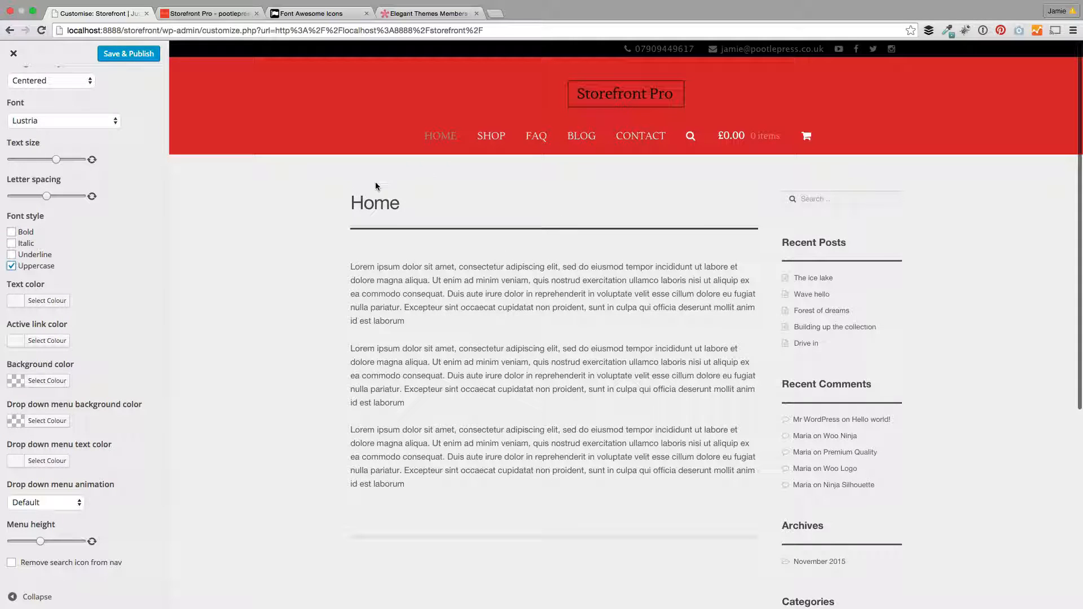
Step: Keep the default dropdown menu animation and return to the Header and Navigation sections
{"action": "left_click", "coordinate": [47, 300]}
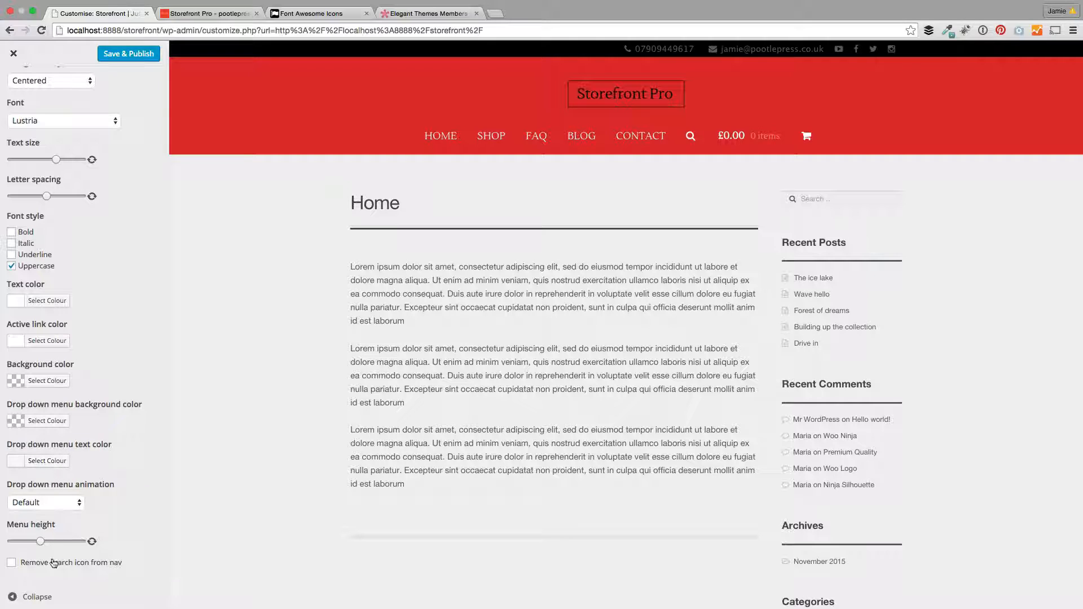
{"action": "left_click", "coordinate": [45, 503]}
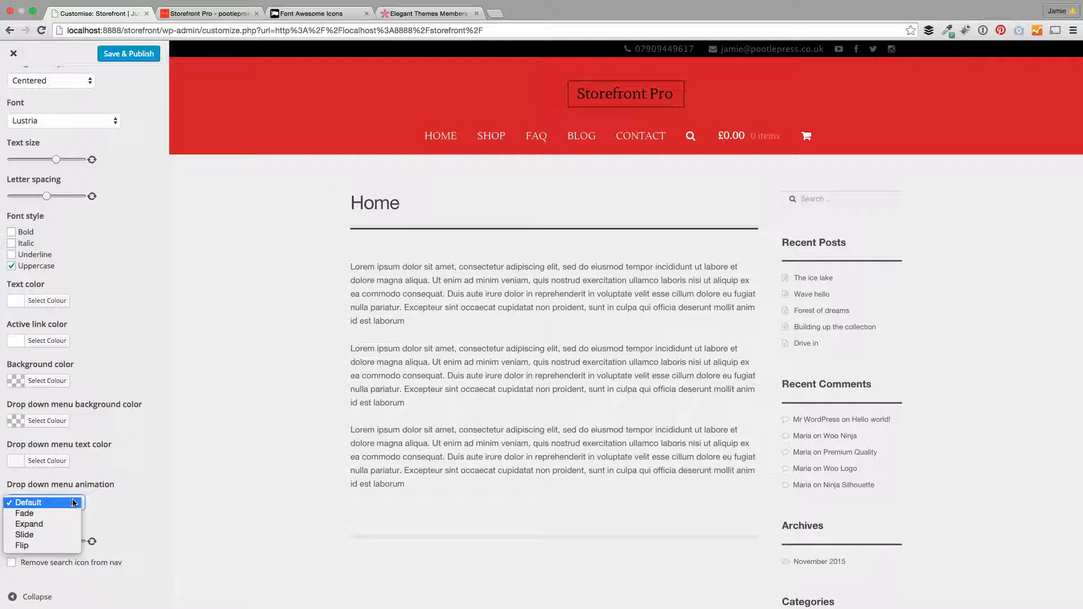
{"action": "left_click", "coordinate": [28, 503]}
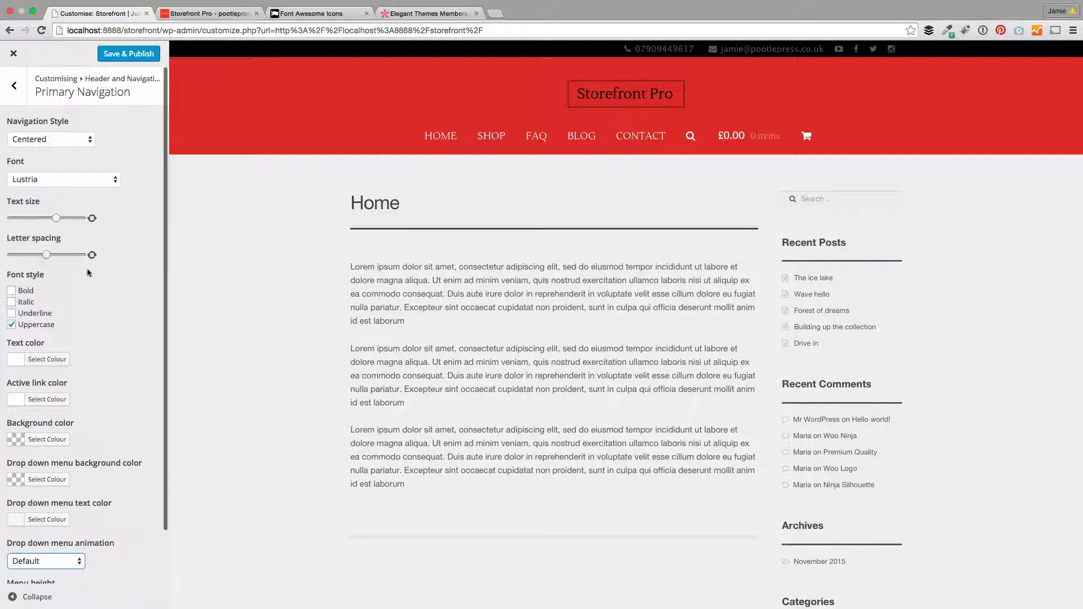
{"action": "left_click", "coordinate": [13, 86]}
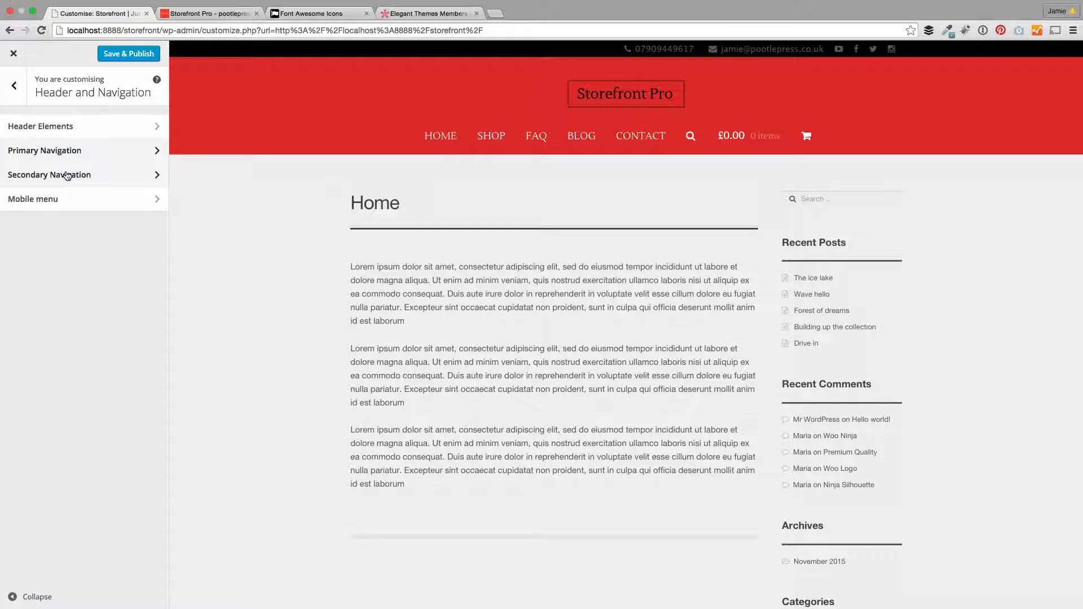
Step: Set the secondary navigation font to Lato and review its colour settings
{"action": "left_click", "coordinate": [49, 174]}
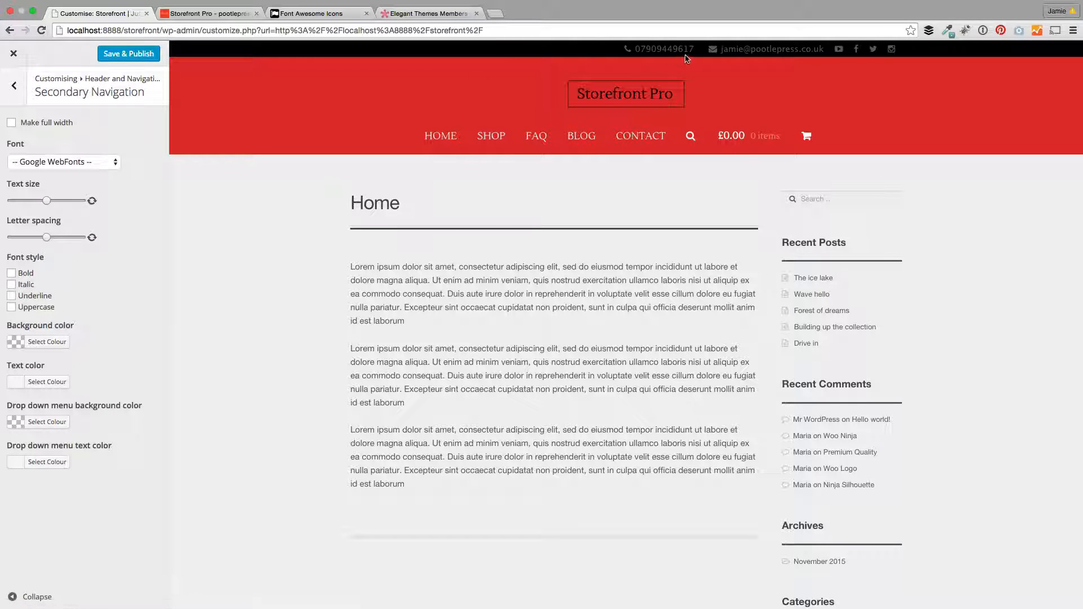
{"action": "mouse_move", "coordinate": [220, 248]}
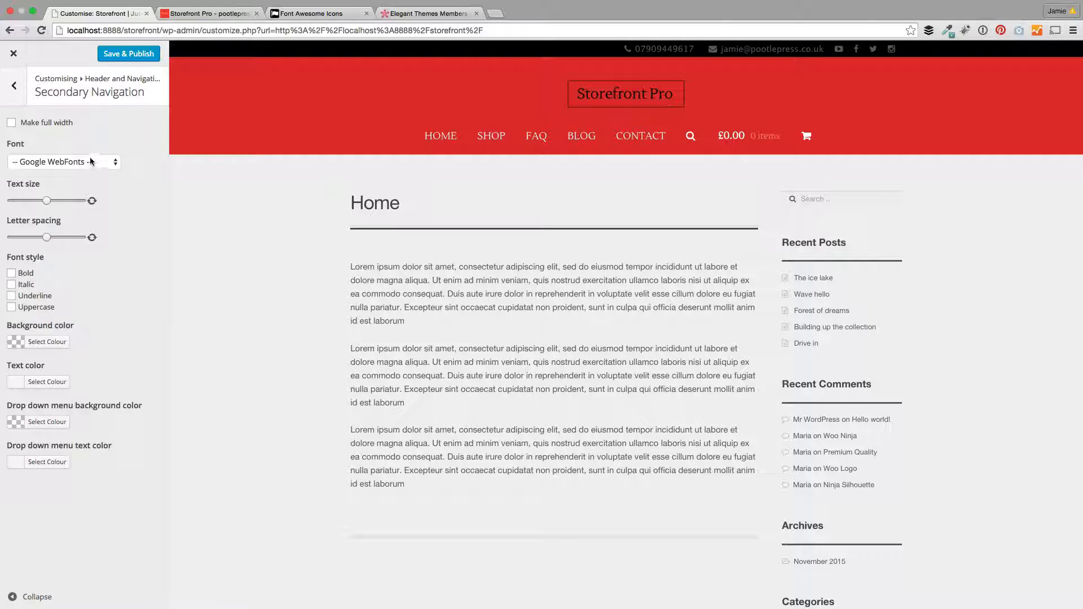
{"action": "left_click", "coordinate": [62, 163]}
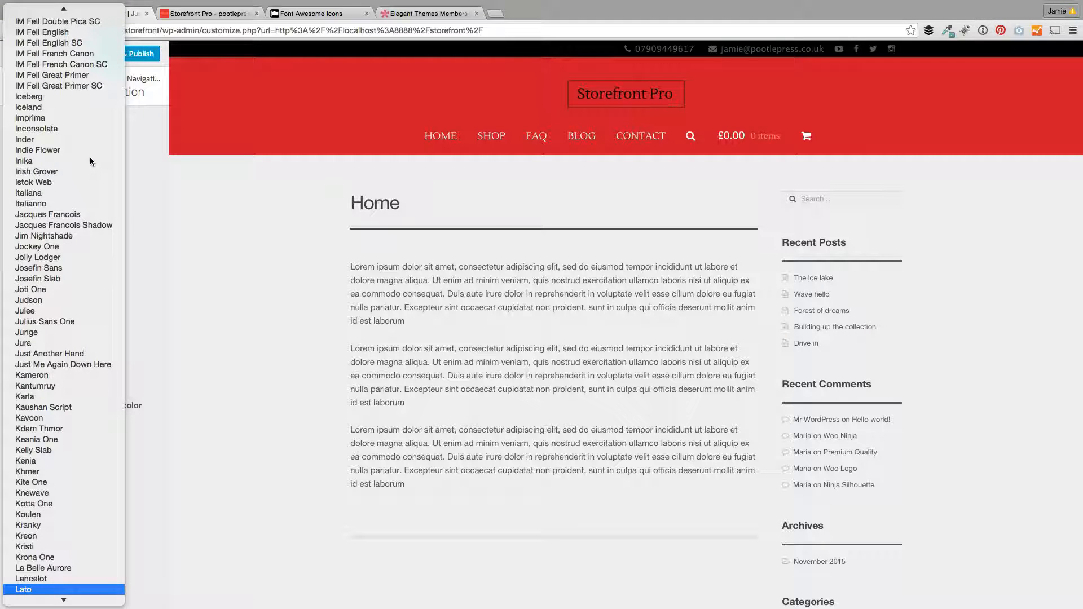
{"action": "left_click", "coordinate": [23, 590]}
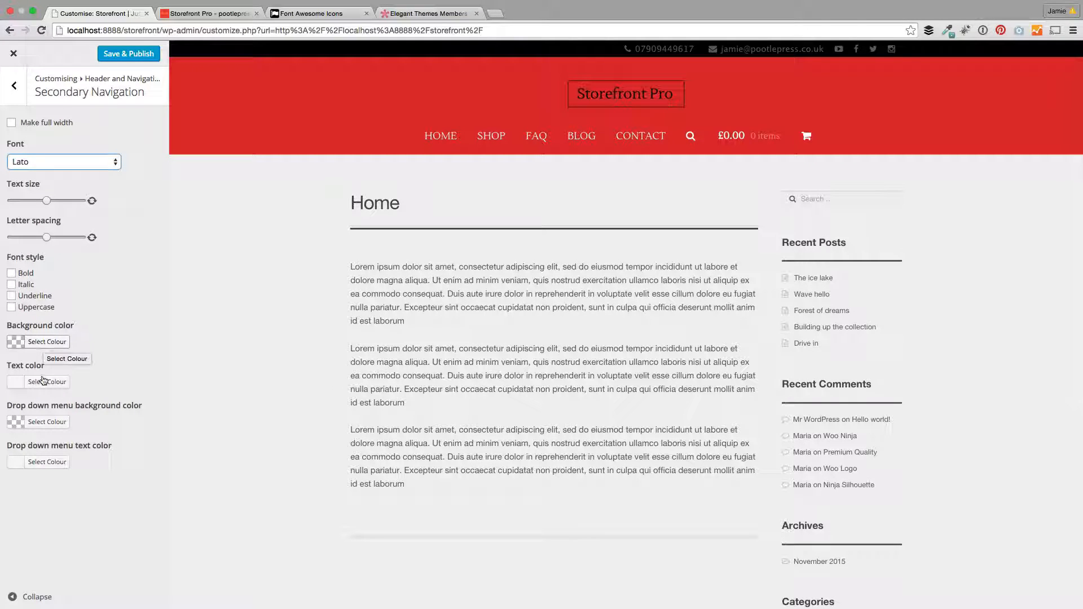
{"action": "left_click", "coordinate": [48, 381]}
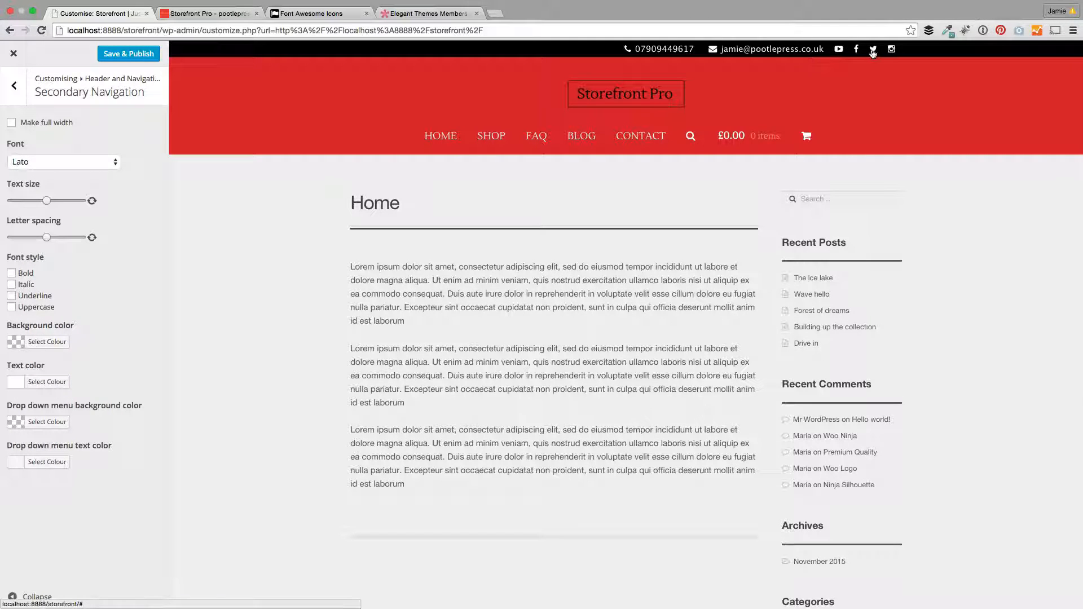
{"action": "mouse_move", "coordinate": [891, 51]}
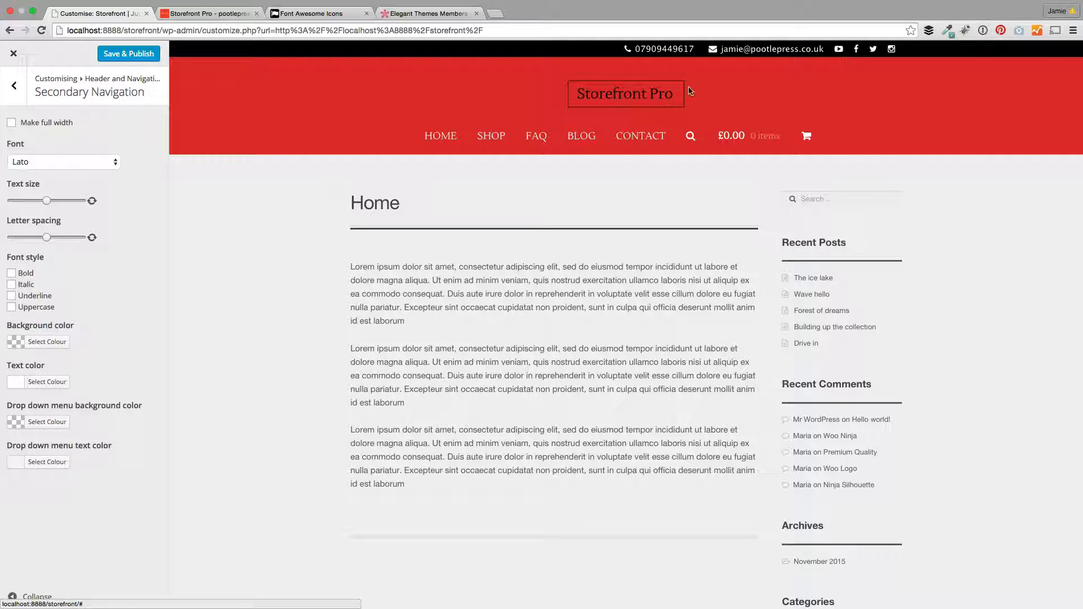
{"action": "mouse_move", "coordinate": [13, 90]}
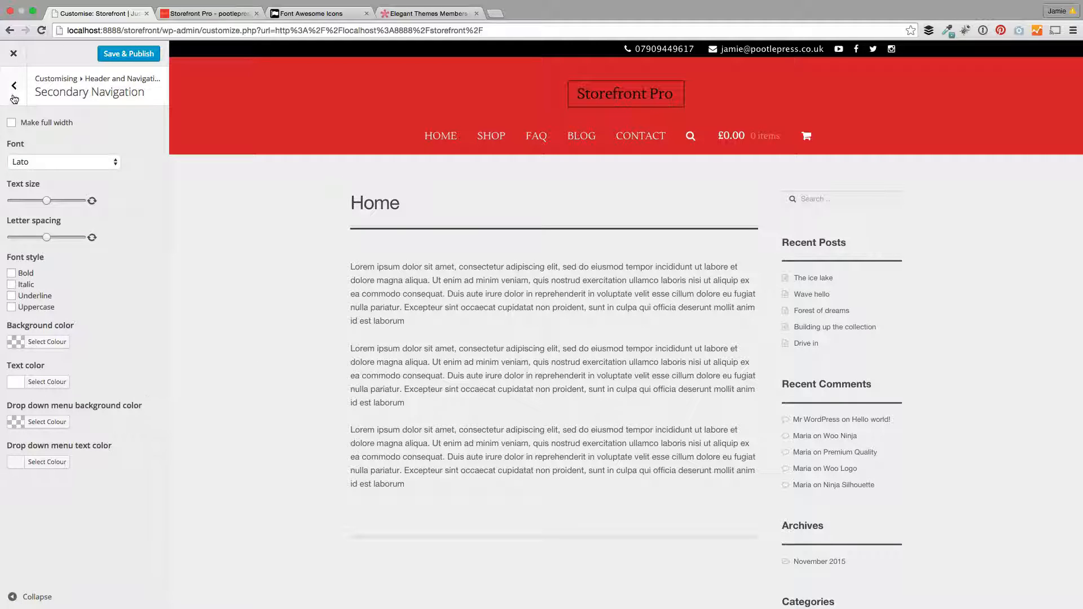
Step: Open the Mobile menu settings from Header and Navigation
{"action": "left_click", "coordinate": [9, 86]}
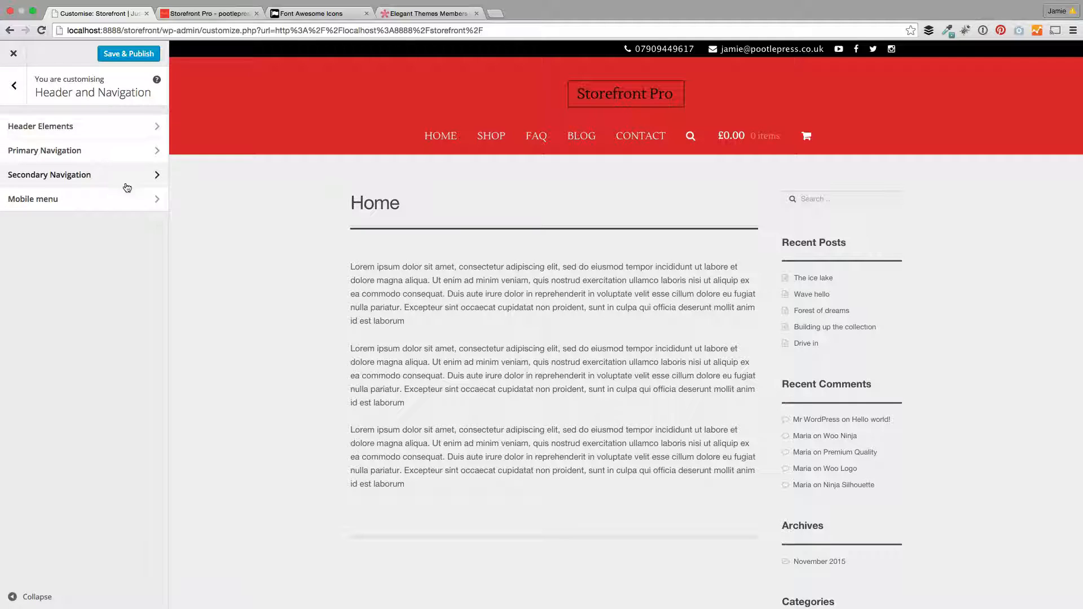
{"action": "left_click", "coordinate": [33, 199]}
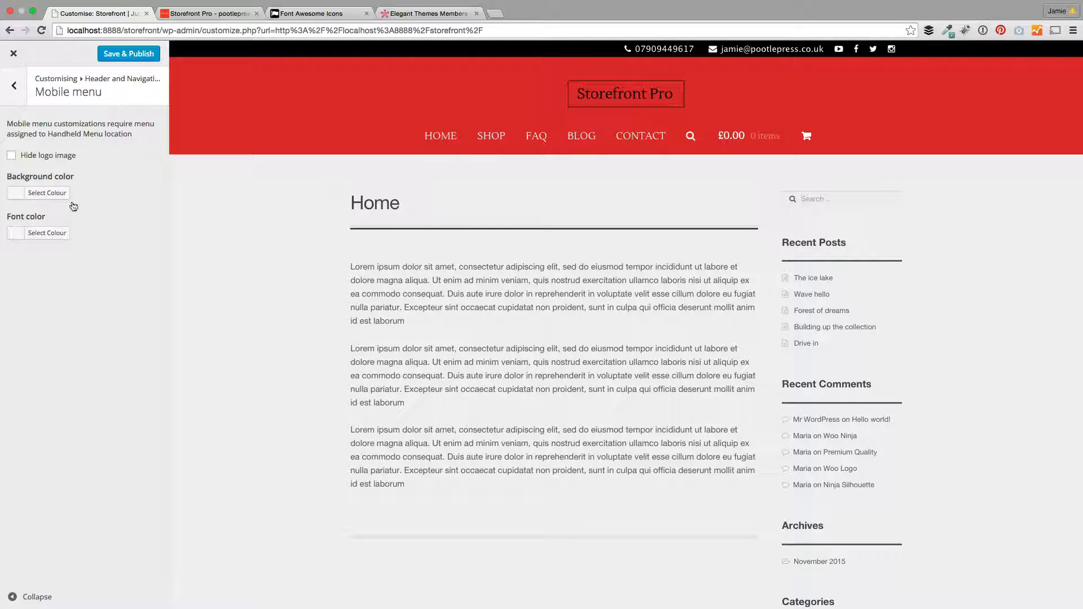